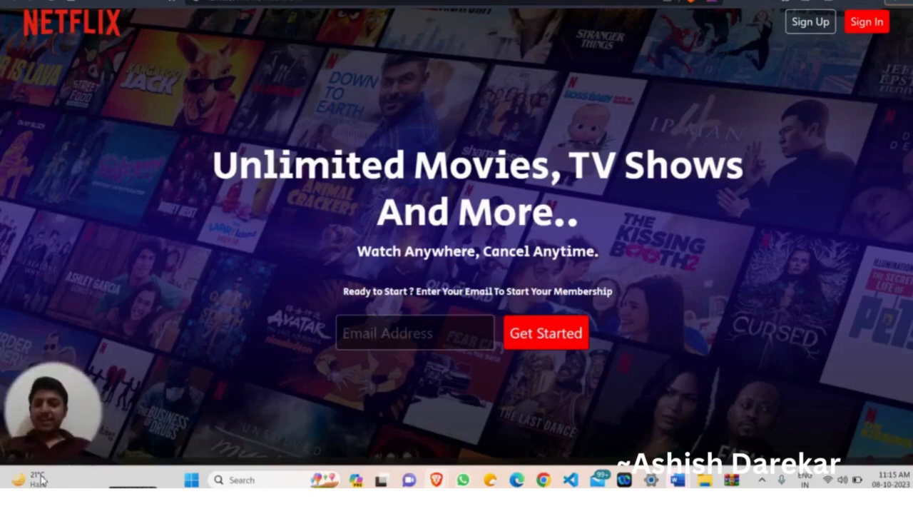
mouse_move(162, 393)
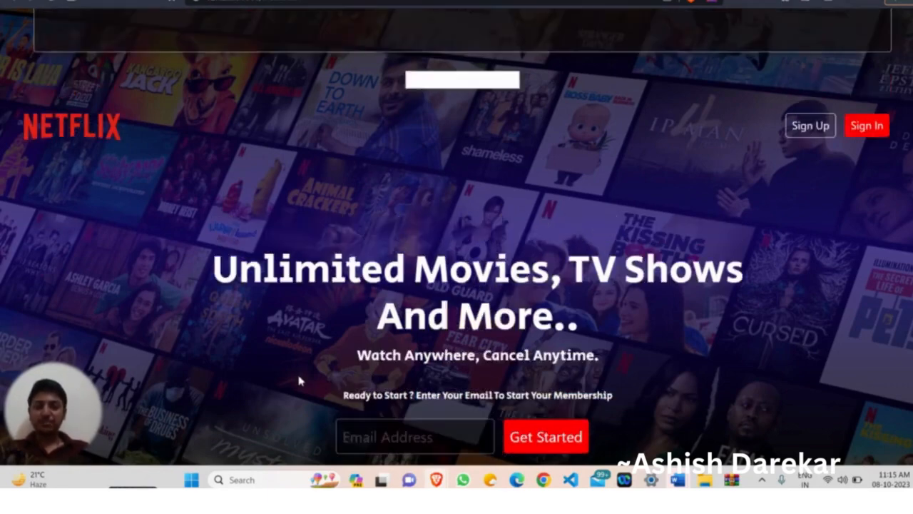
Fill the hero's membership Email Address field with the browser's saved email address
scroll(down, 3)
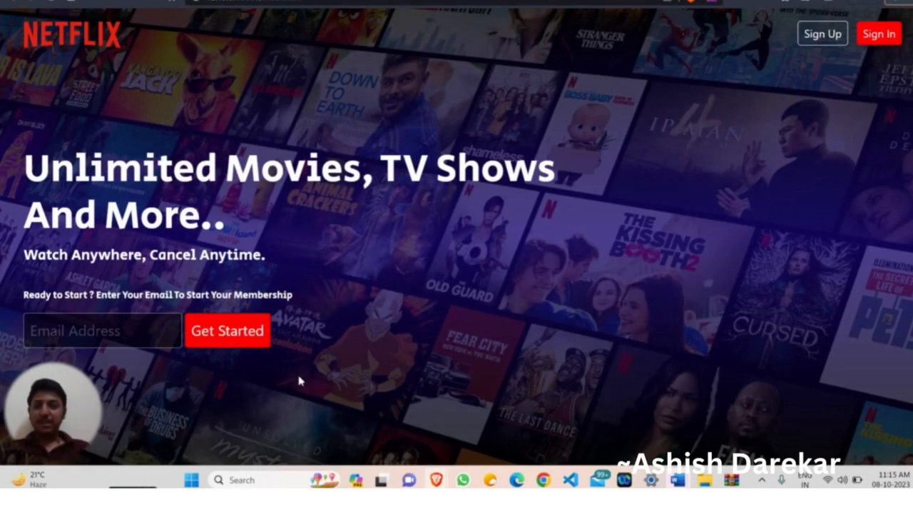
mouse_move(391, 350)
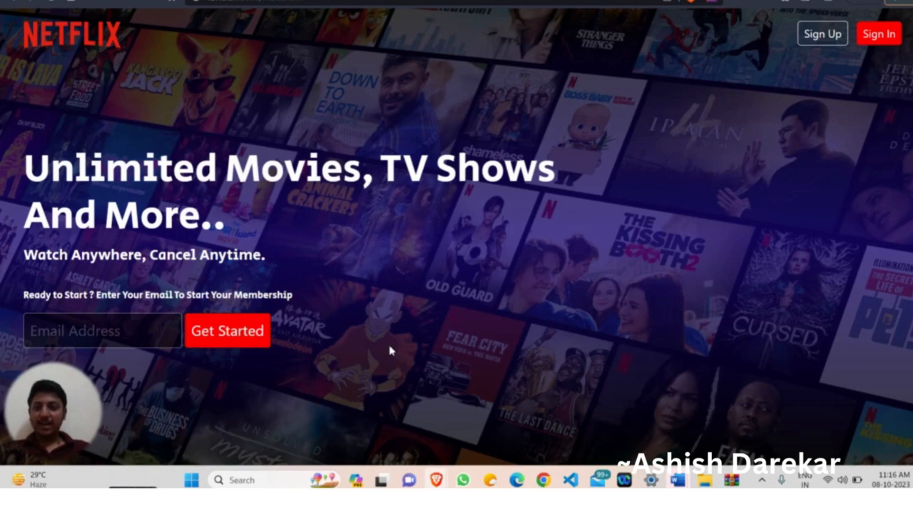
scroll(down, 3)
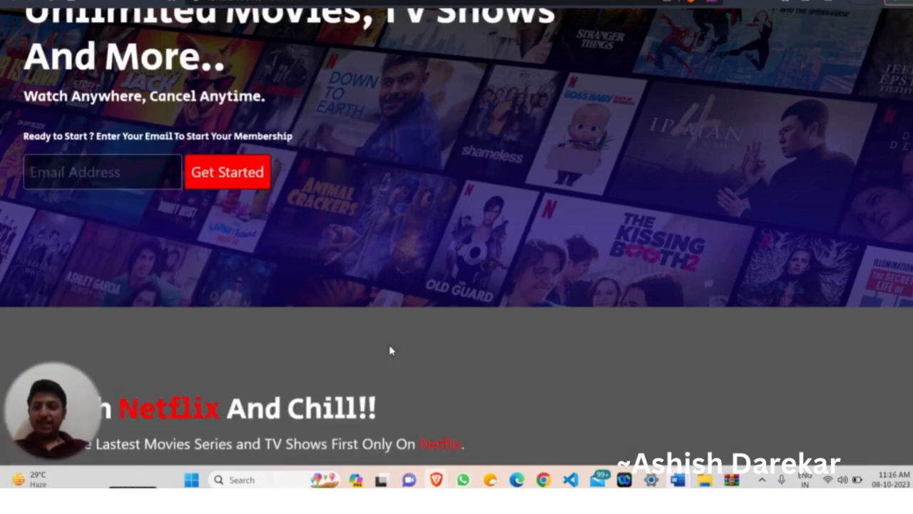
click(103, 172)
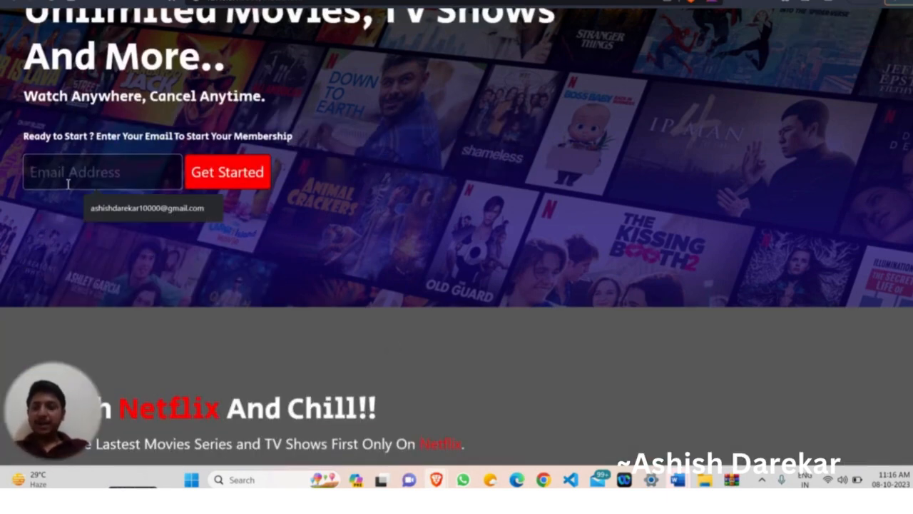
click(150, 208)
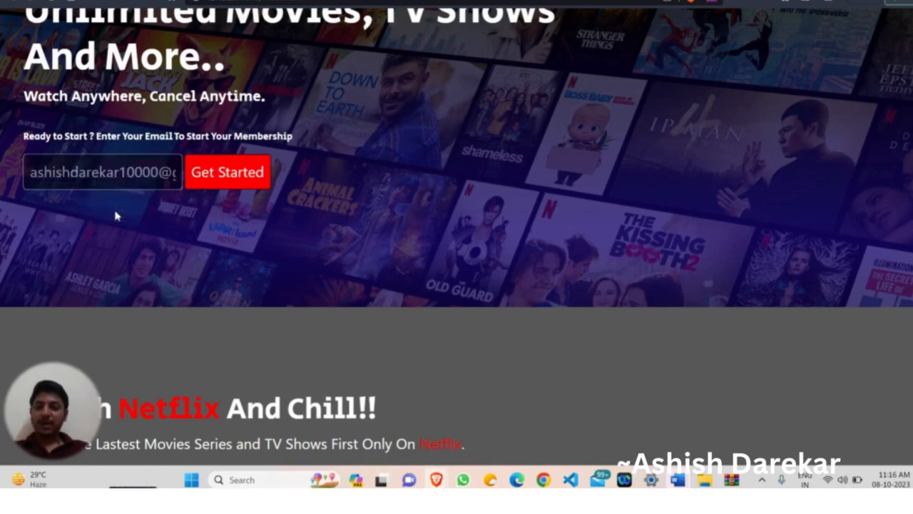
mouse_move(193, 178)
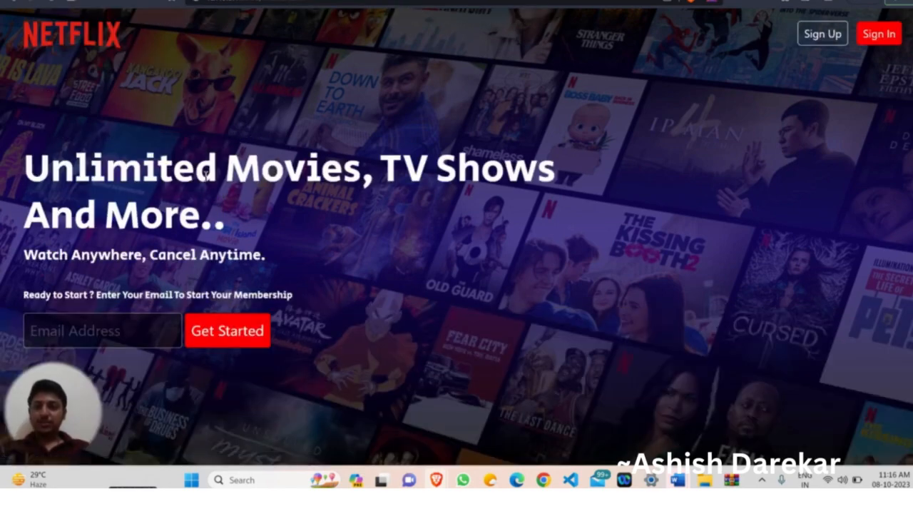
Scroll down to the 'Watch Netflix And Chill!!' section and its four feature cards
scroll(down, 3)
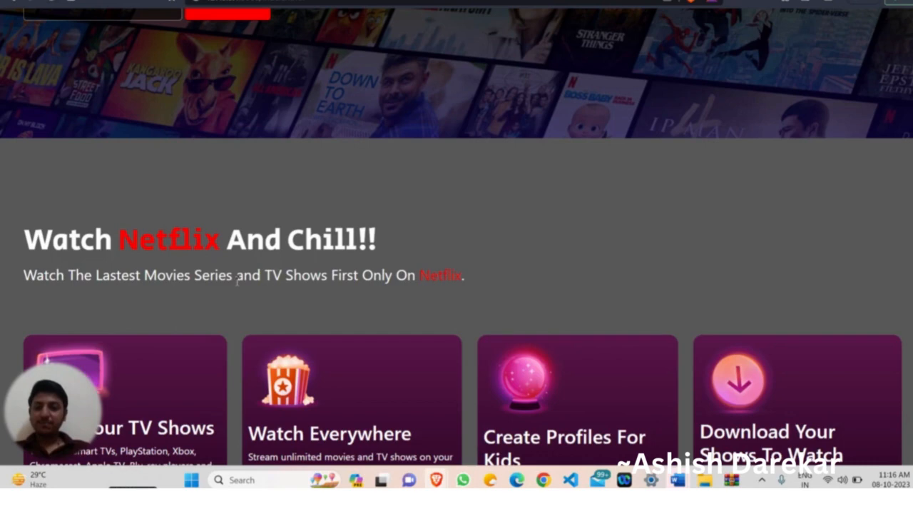
scroll(down, 3)
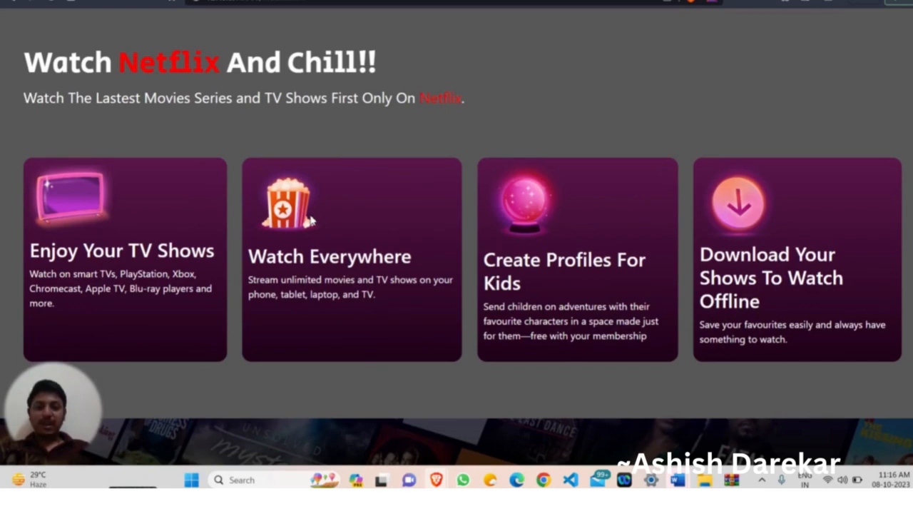
mouse_move(713, 277)
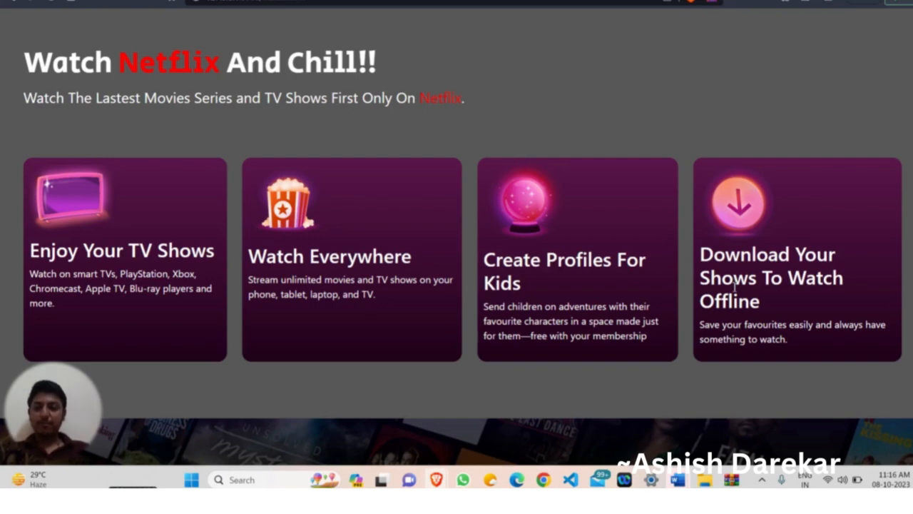
Scroll down to the 'Have Any Questions?' contact form with name, surname, email and message fields
scroll(down, 3)
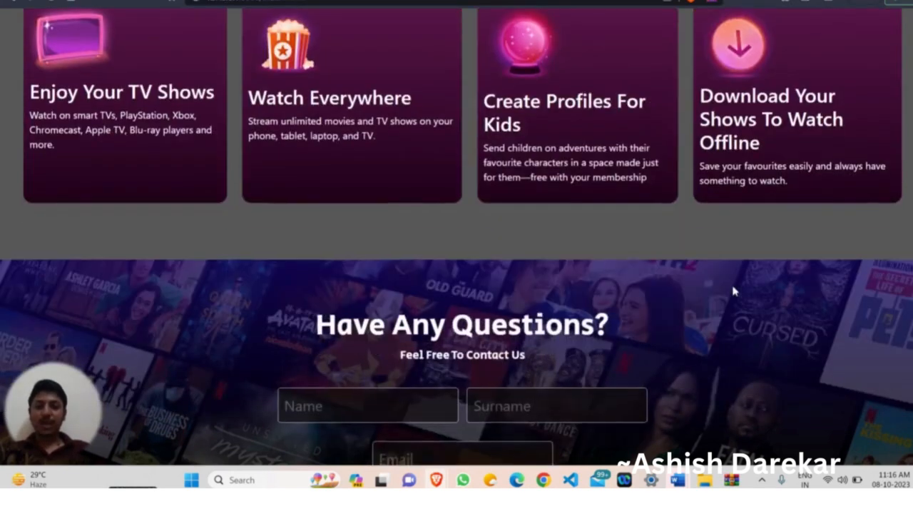
scroll(down, 3)
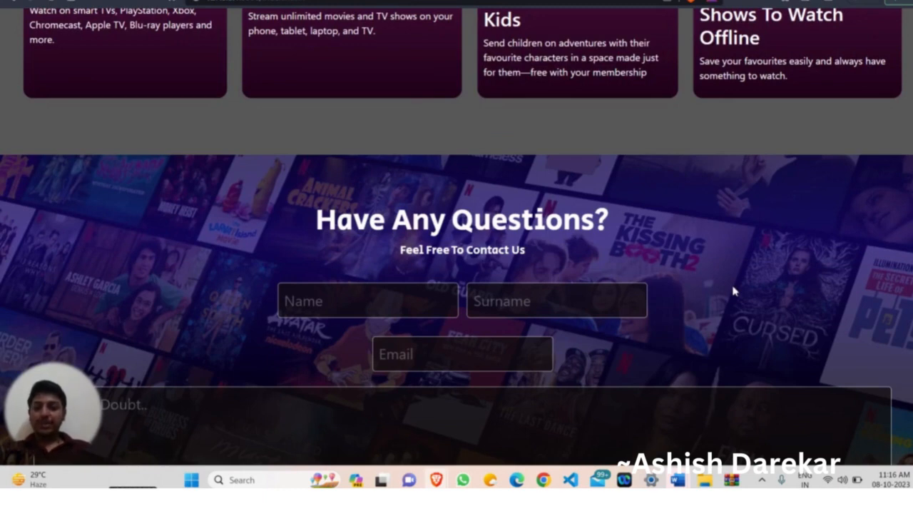
mouse_move(862, 298)
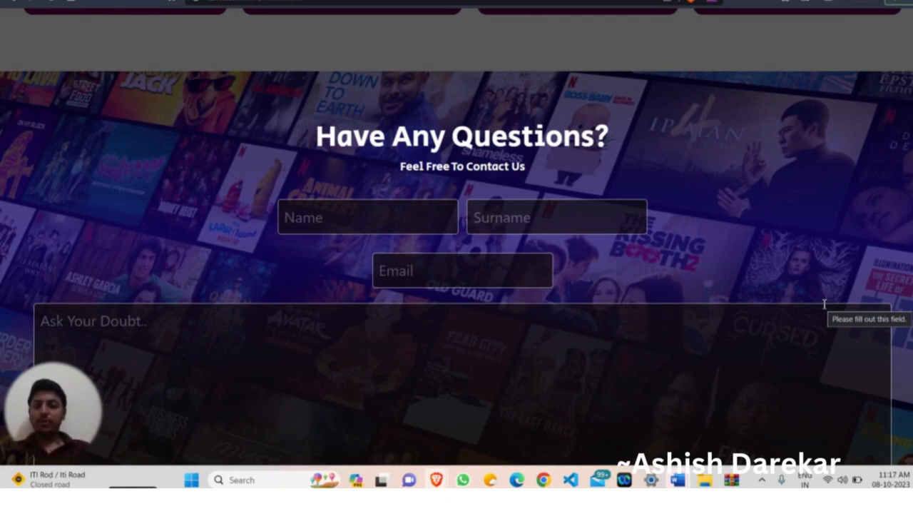
mouse_move(651, 274)
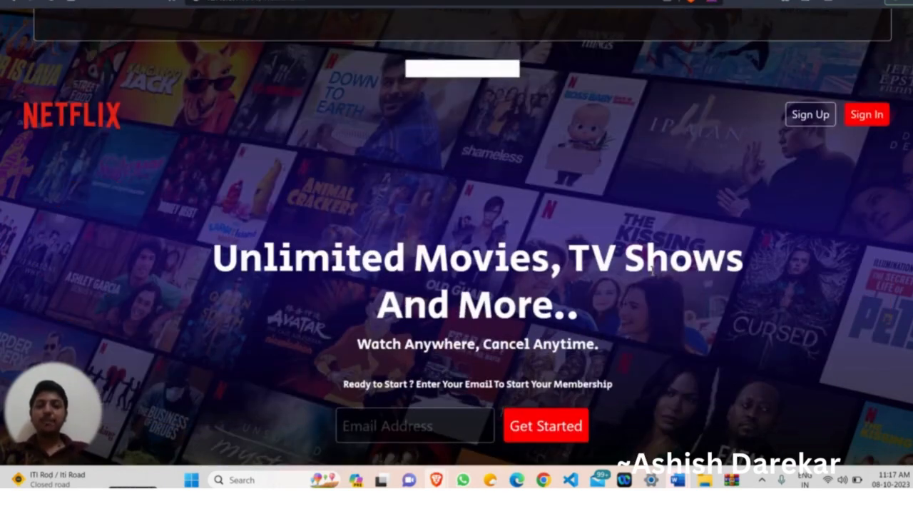
Scroll past the feature cards until the full contact form and red Submit button are visible
scroll(down, 3)
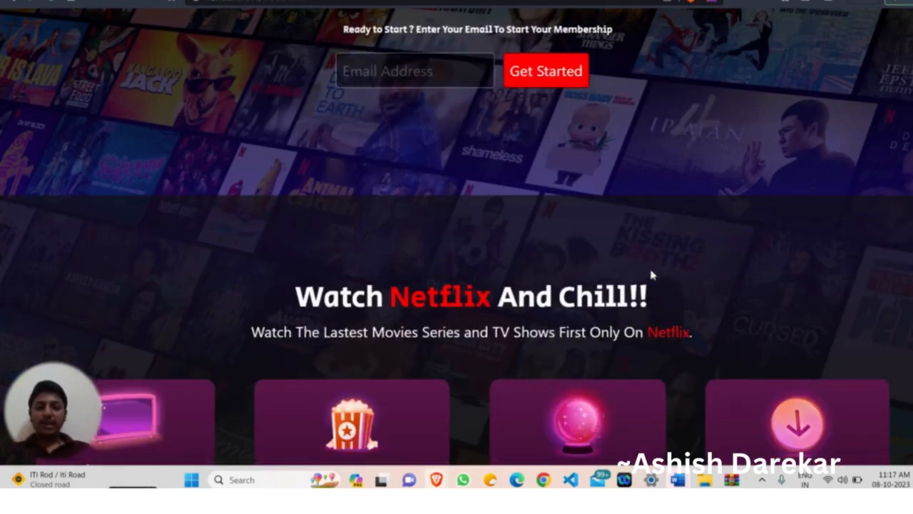
scroll(down, 3)
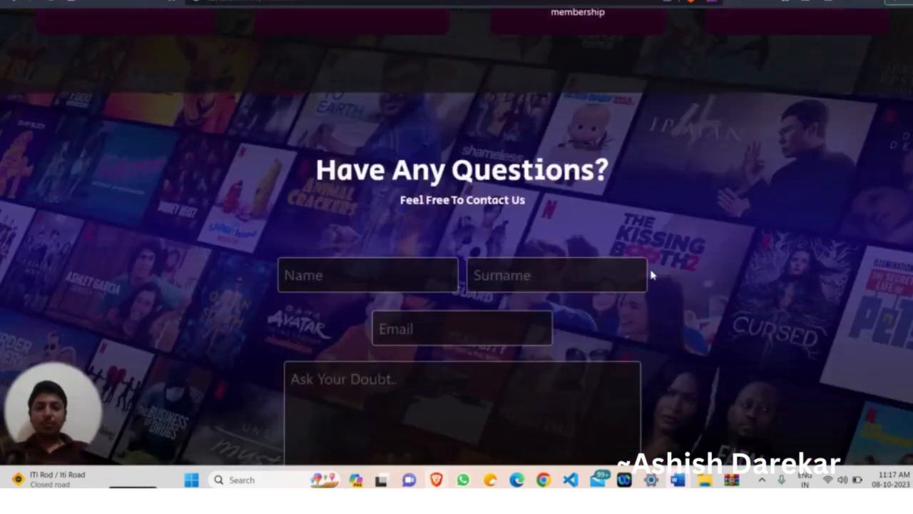
scroll(down, 3)
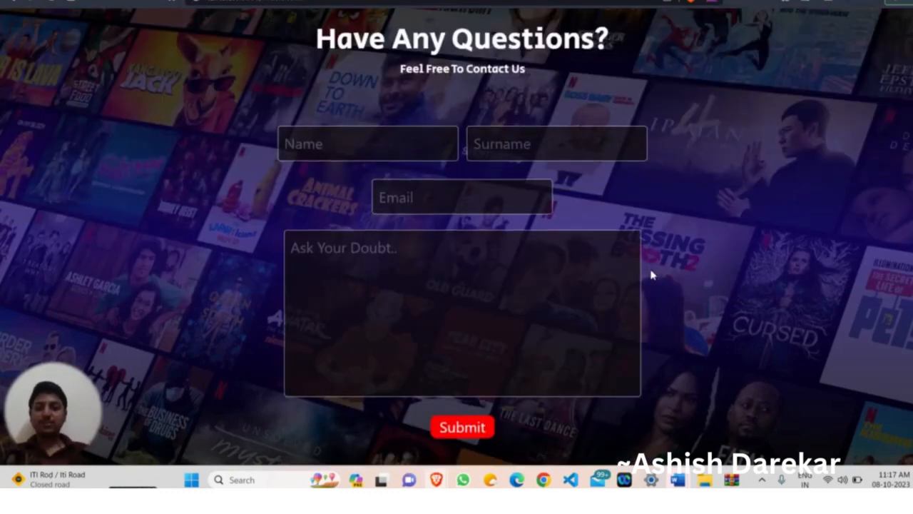
Fill the contact form's name and email from the saved autofill profile
click(368, 143)
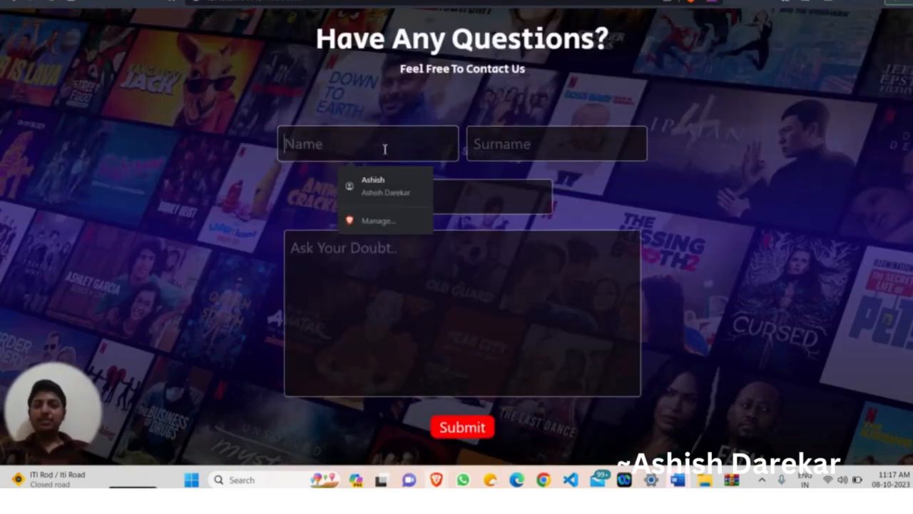
click(385, 186)
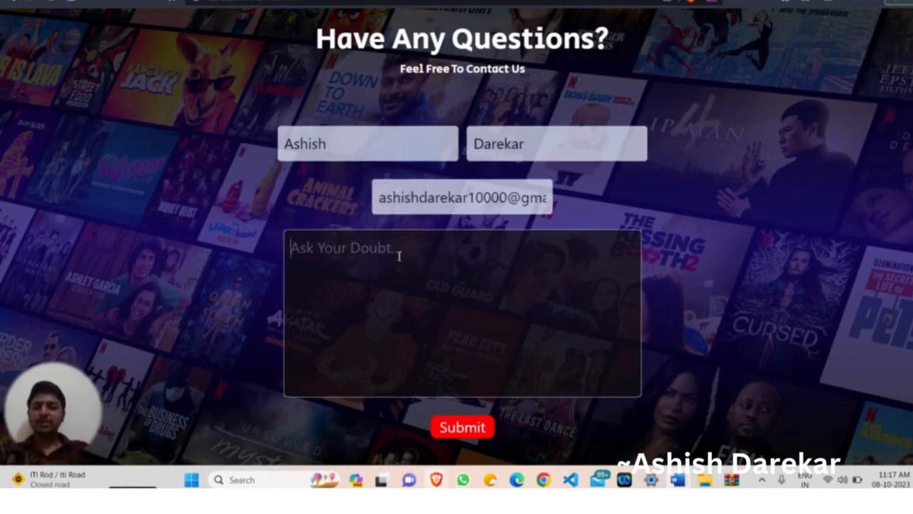
Enter the question 'Can i watch old movies' in Ask Your Doubt and submit the form
text(c)
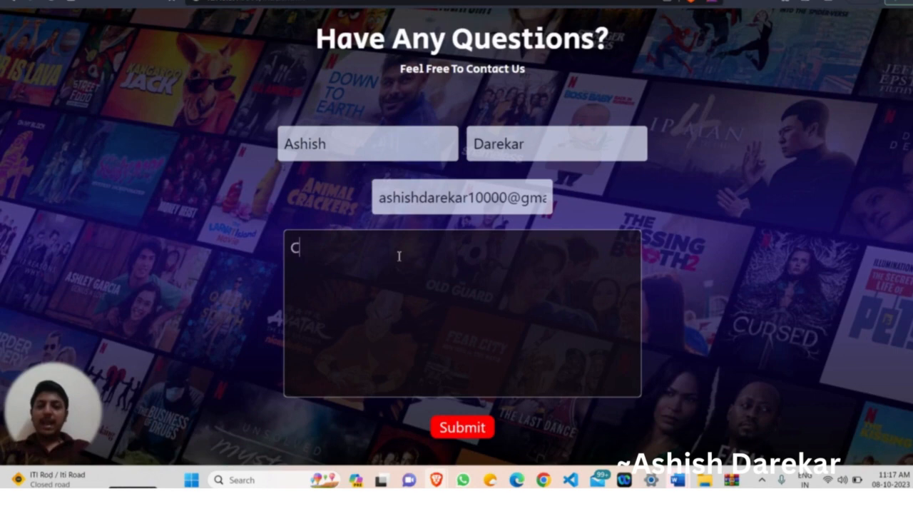
text(an w)
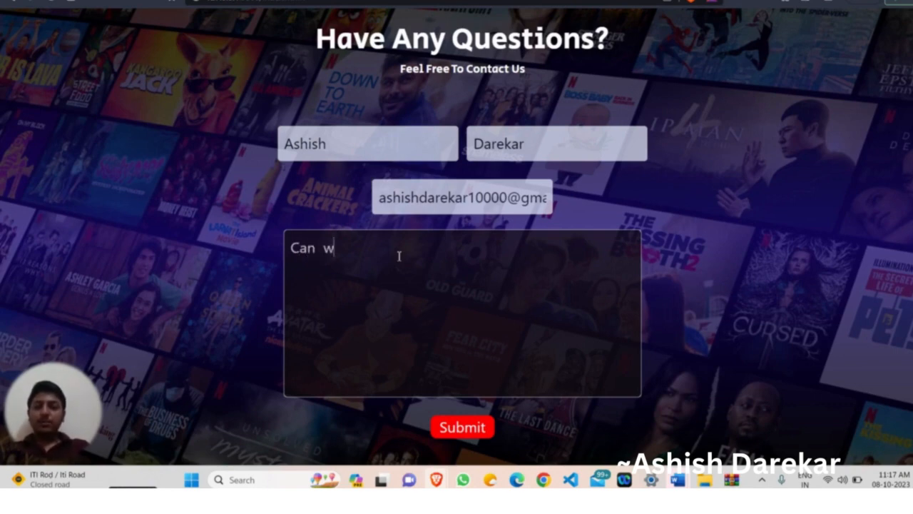
text(i)
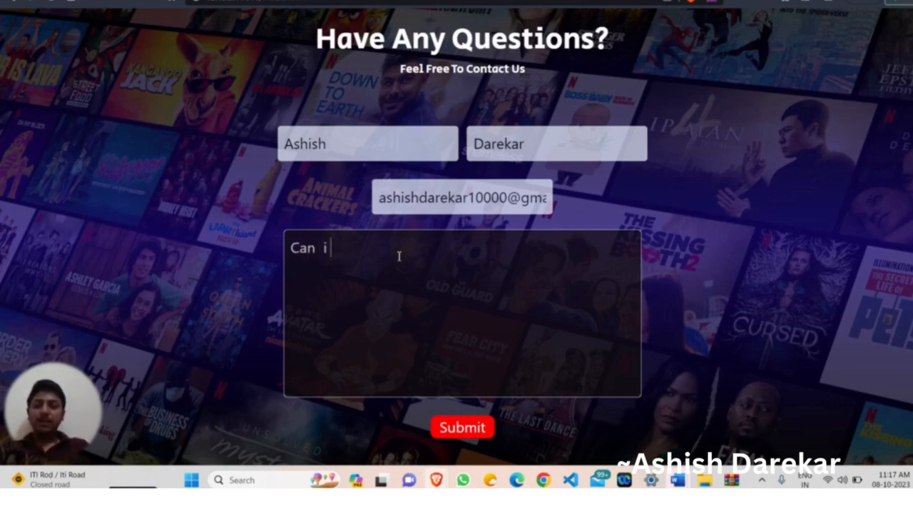
text(watch old)
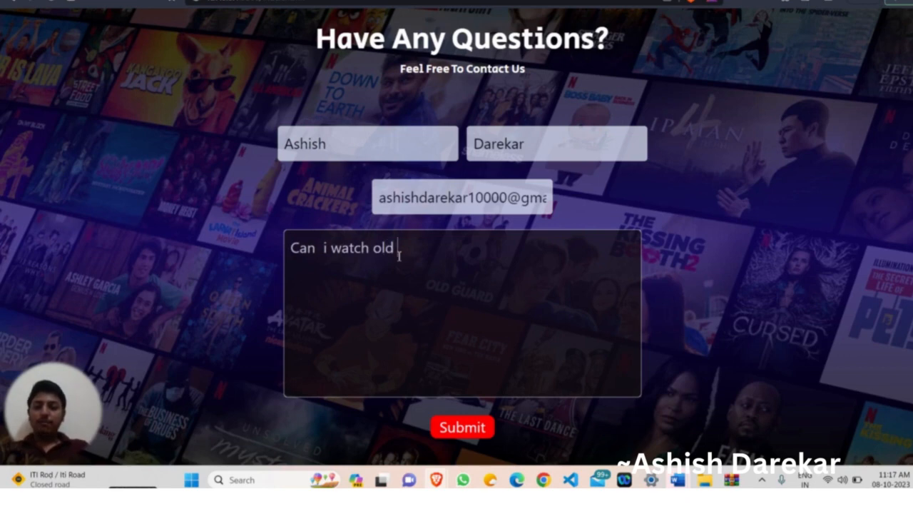
text(movies)
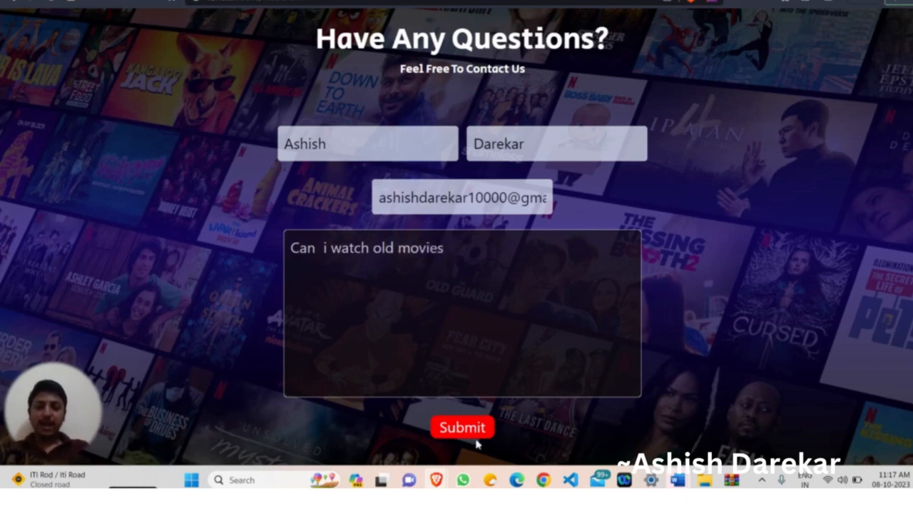
click(462, 427)
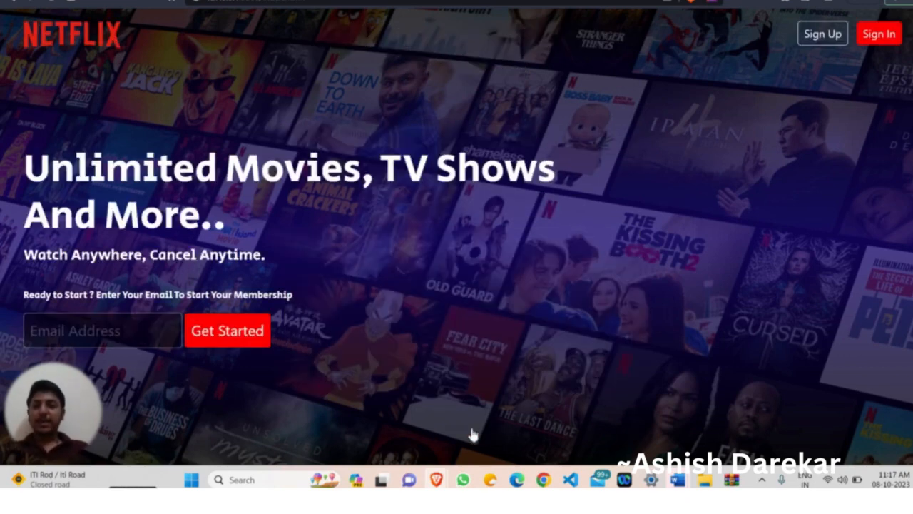